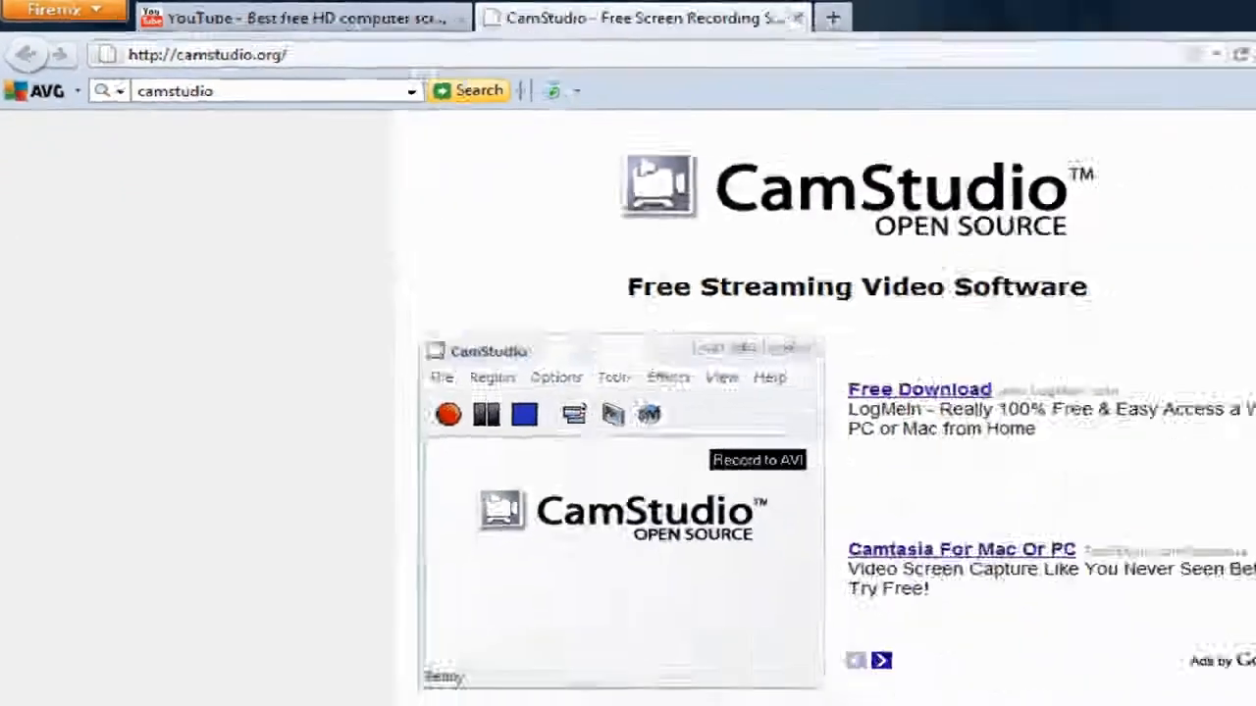
Open CamStudio's Options menu to show the video, cursor and audio settings.
scroll(down, 3)
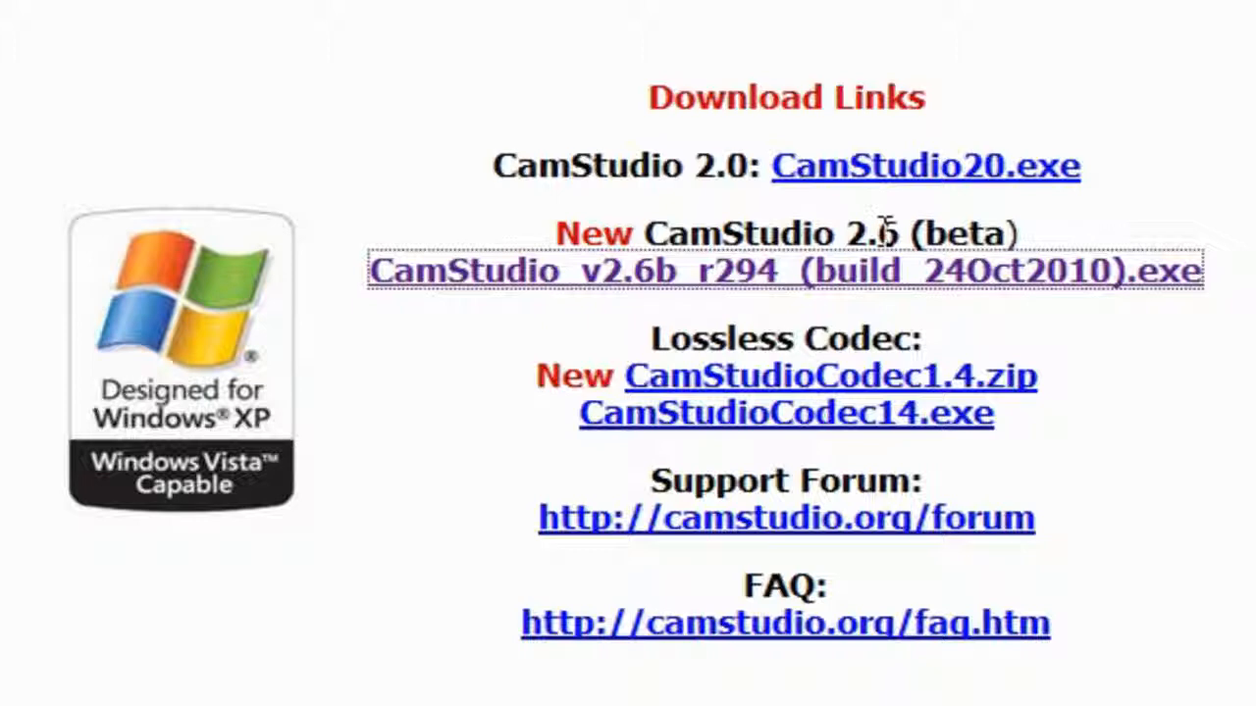
mouse_move(1246, 344)
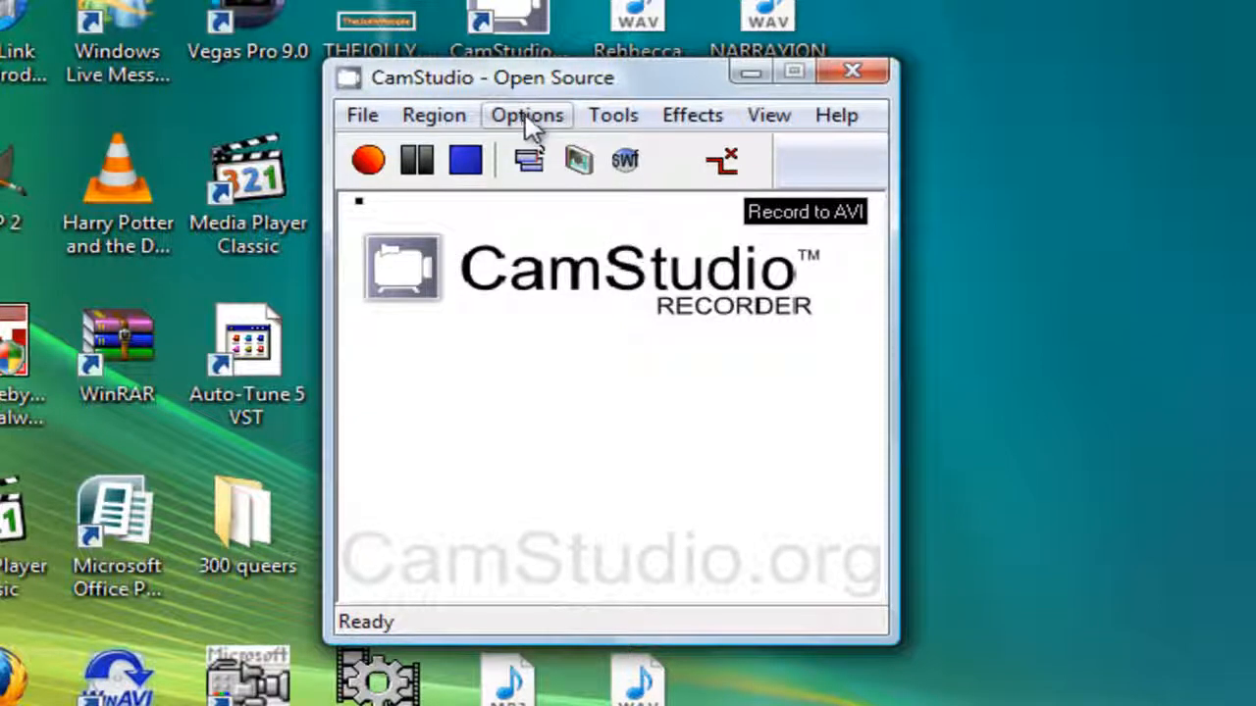
mouse_move(793, 232)
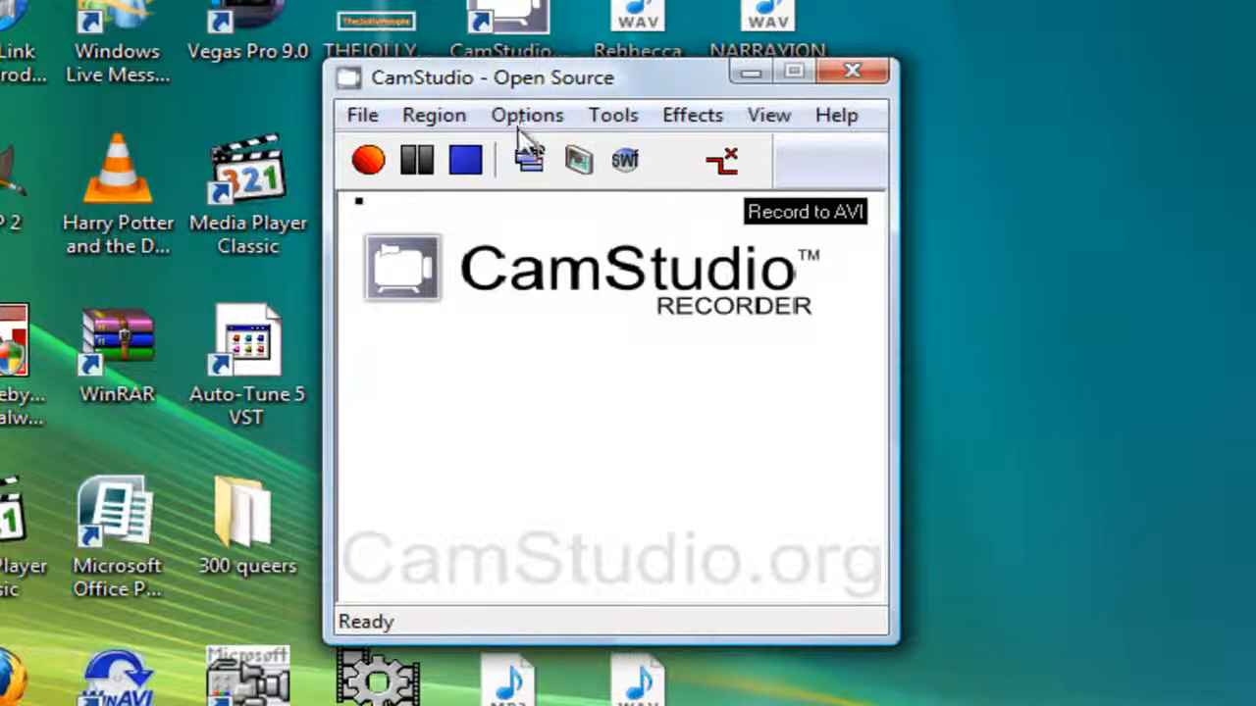
click(527, 115)
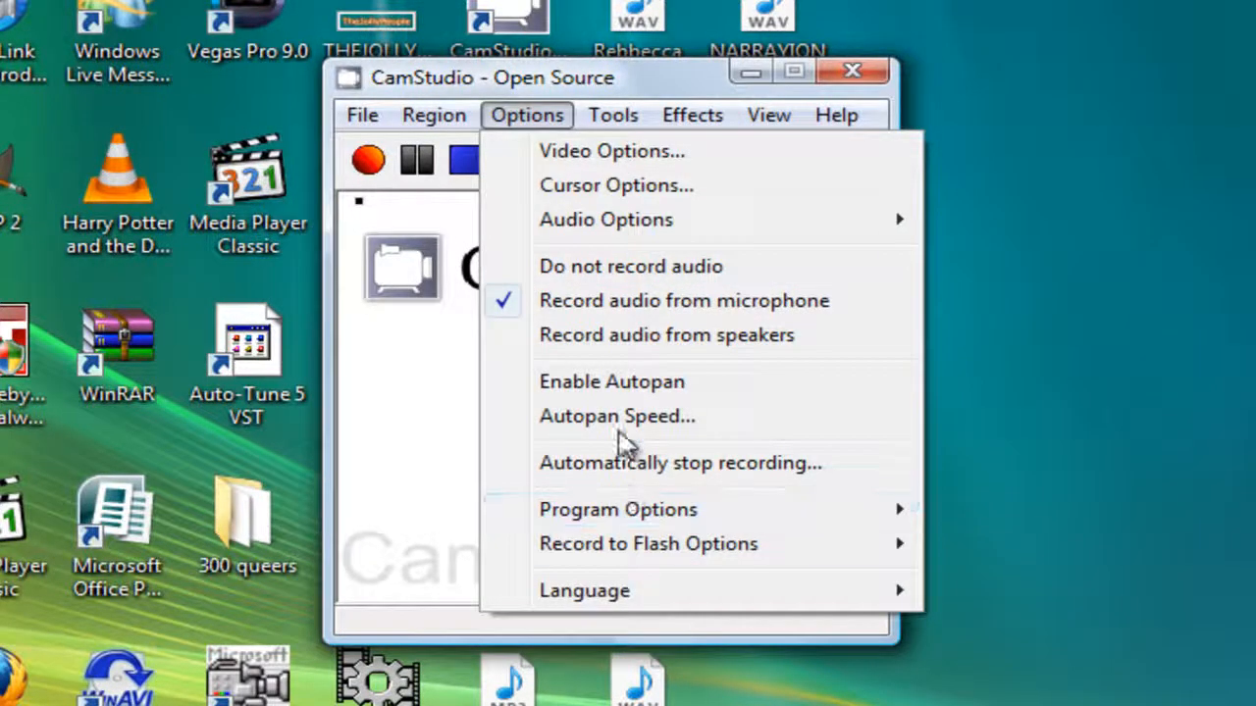
In Video Options, select the Xvid MPEG-4 Codec compressor and set quality to 28.
click(611, 150)
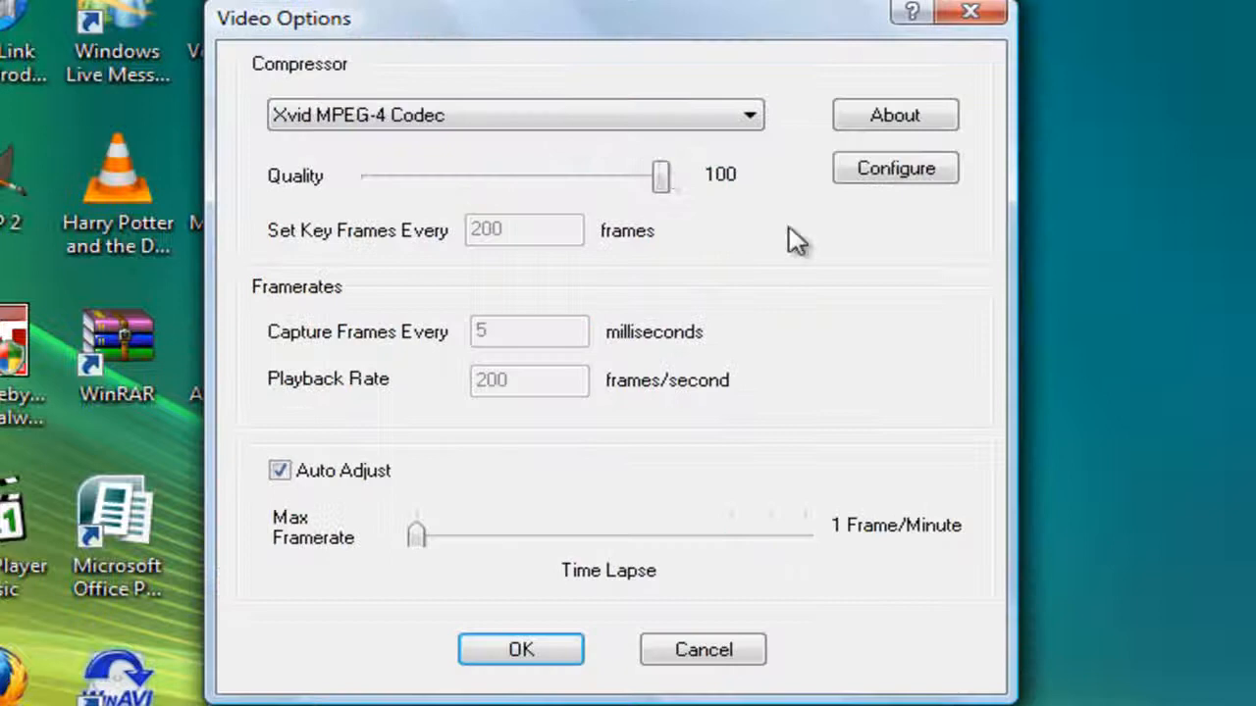
click(510, 115)
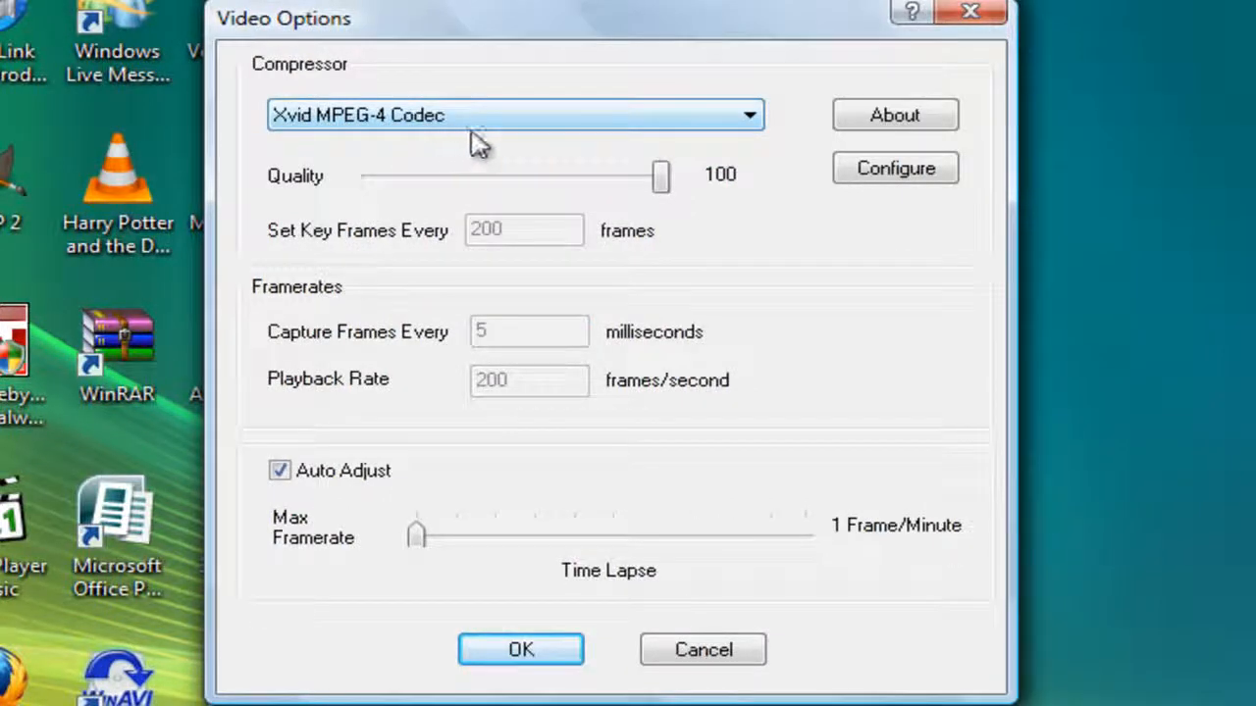
drag(660, 176, 447, 176)
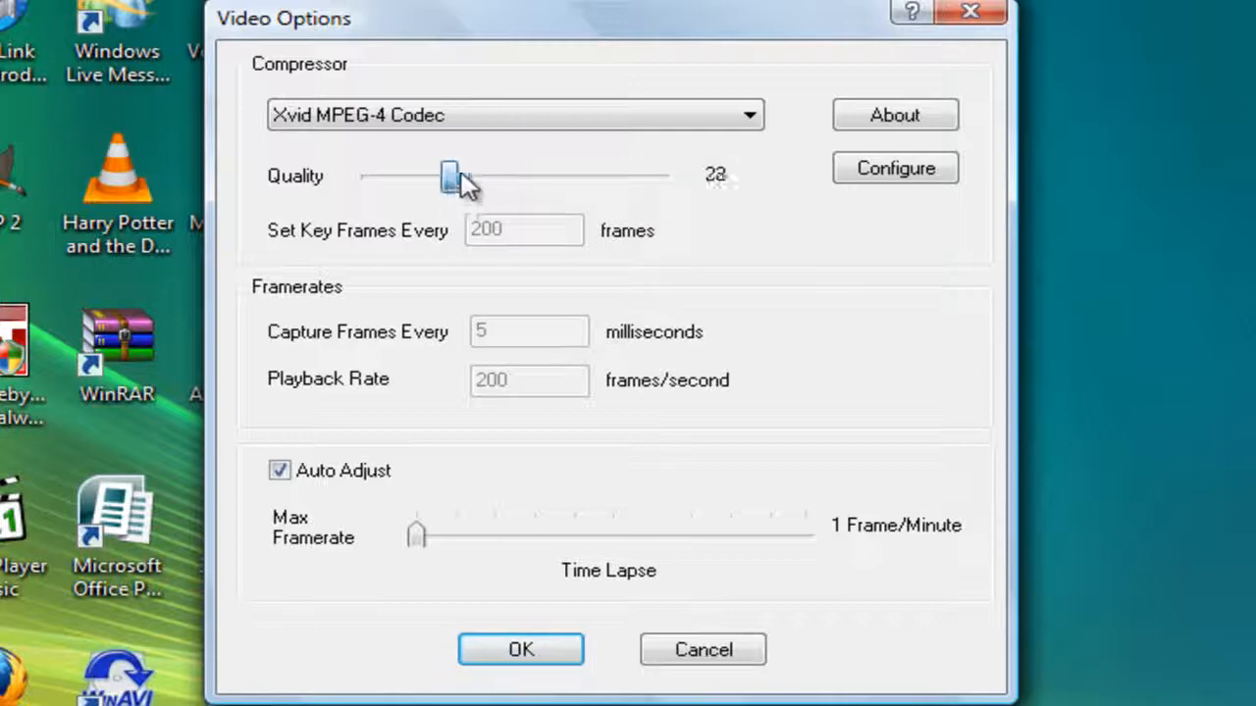
Confirm the Xvid configuration at single pass with target quantizer 1.00.
click(894, 168)
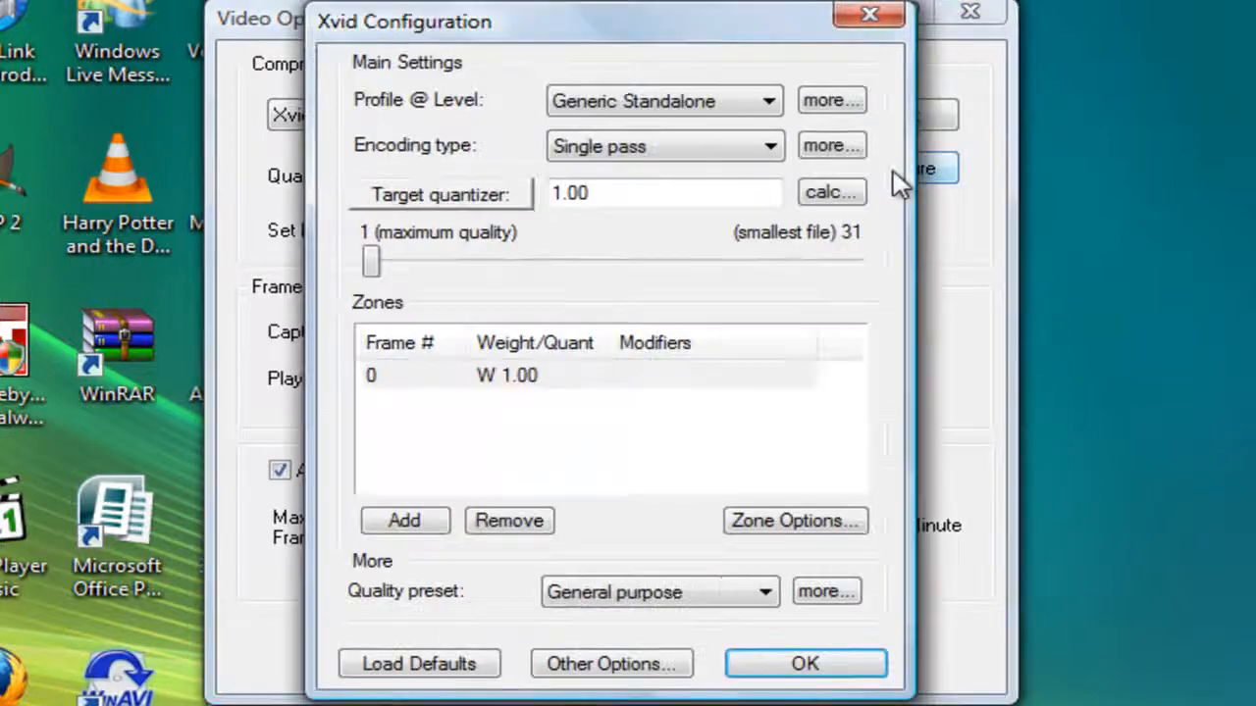
mouse_move(549, 280)
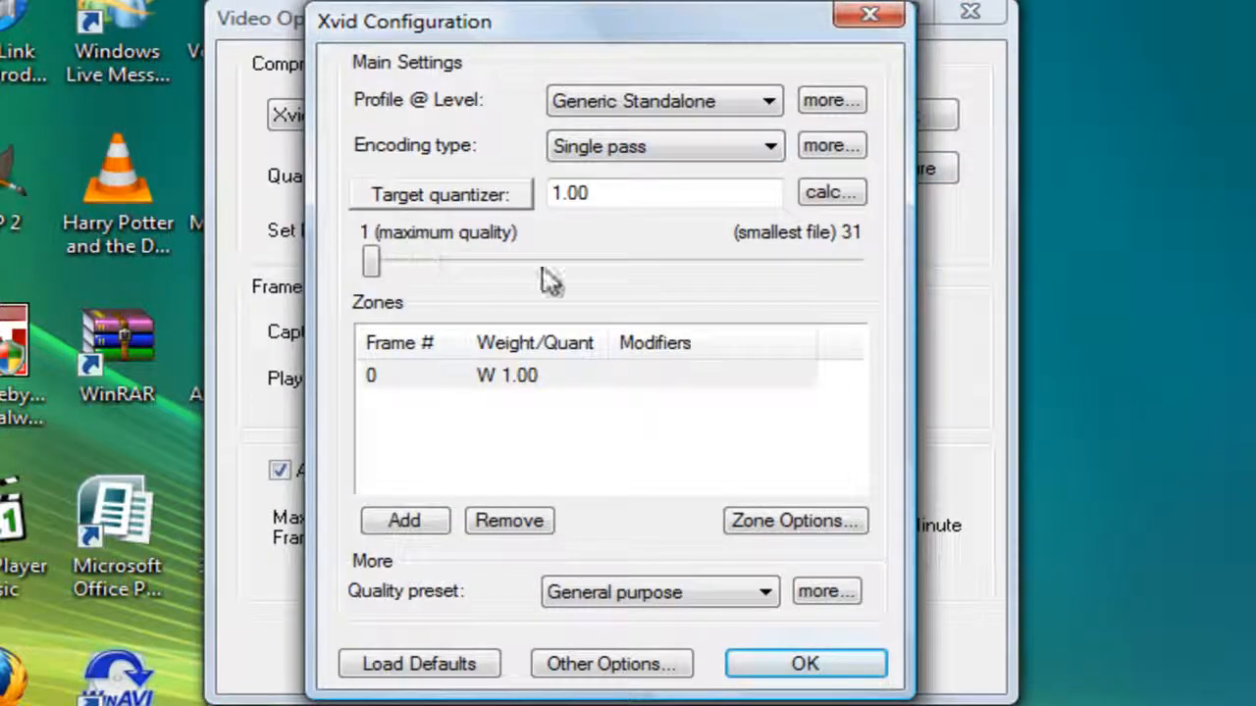
mouse_move(780, 251)
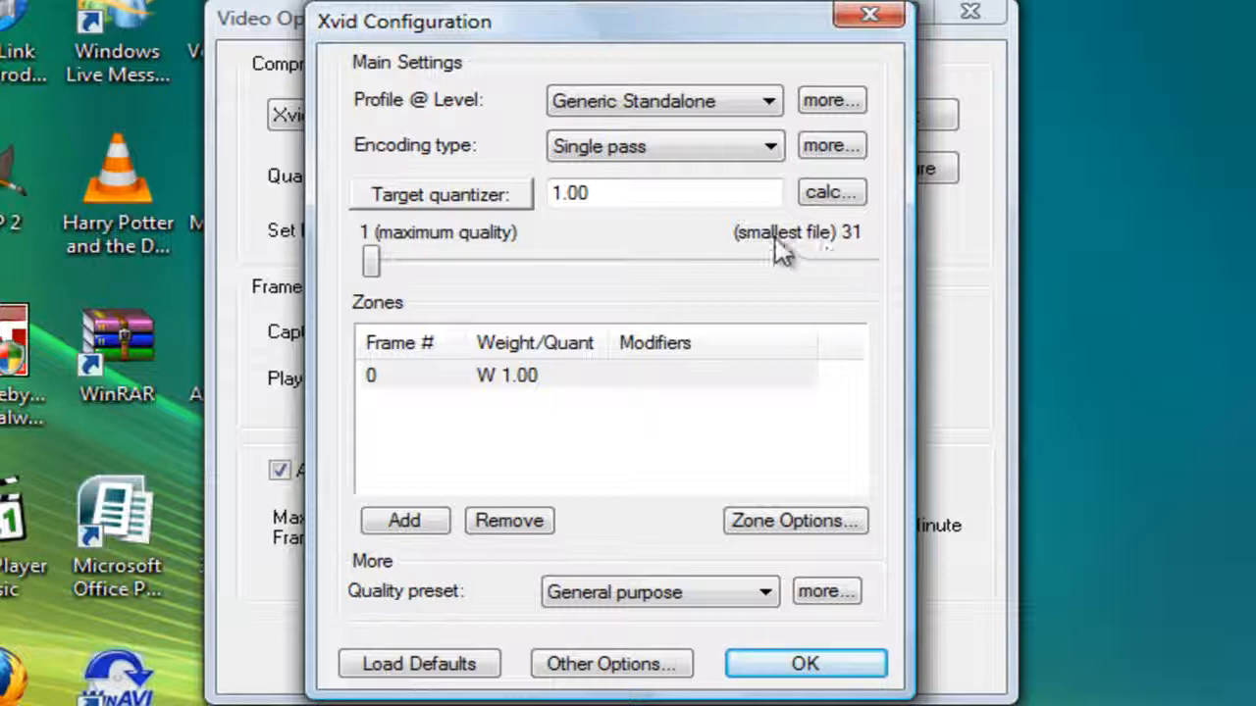
mouse_move(653, 162)
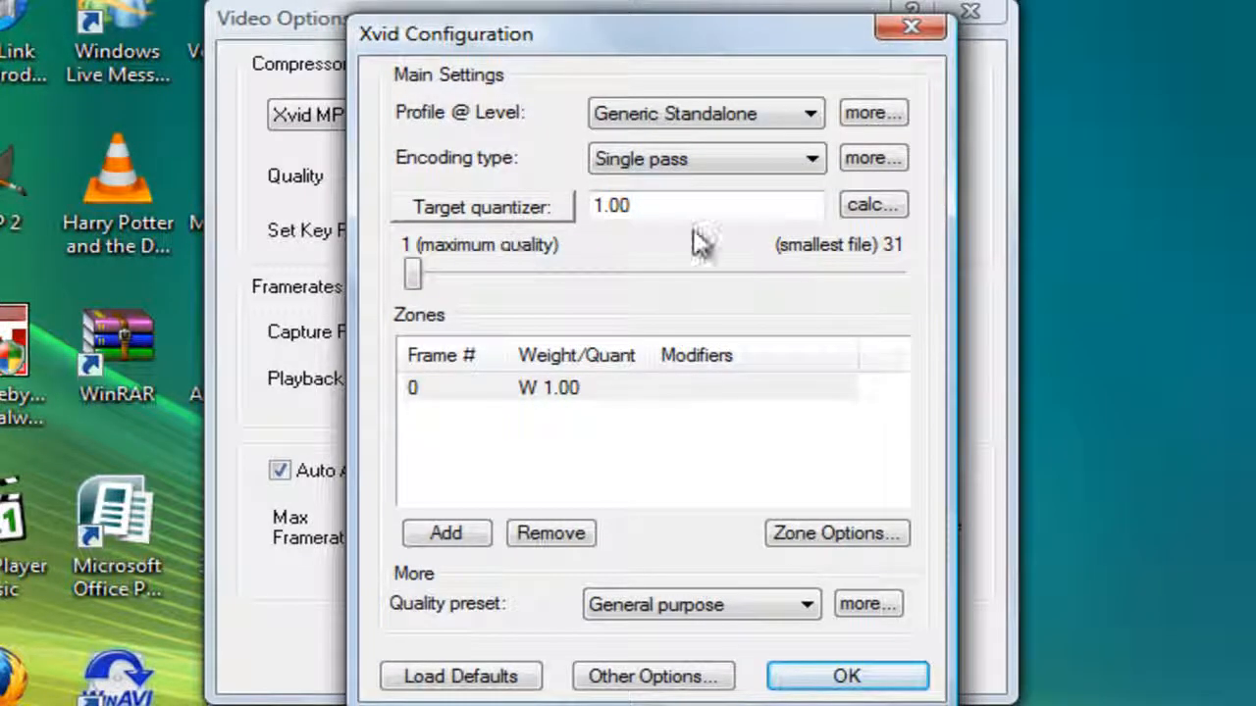
mouse_move(545, 260)
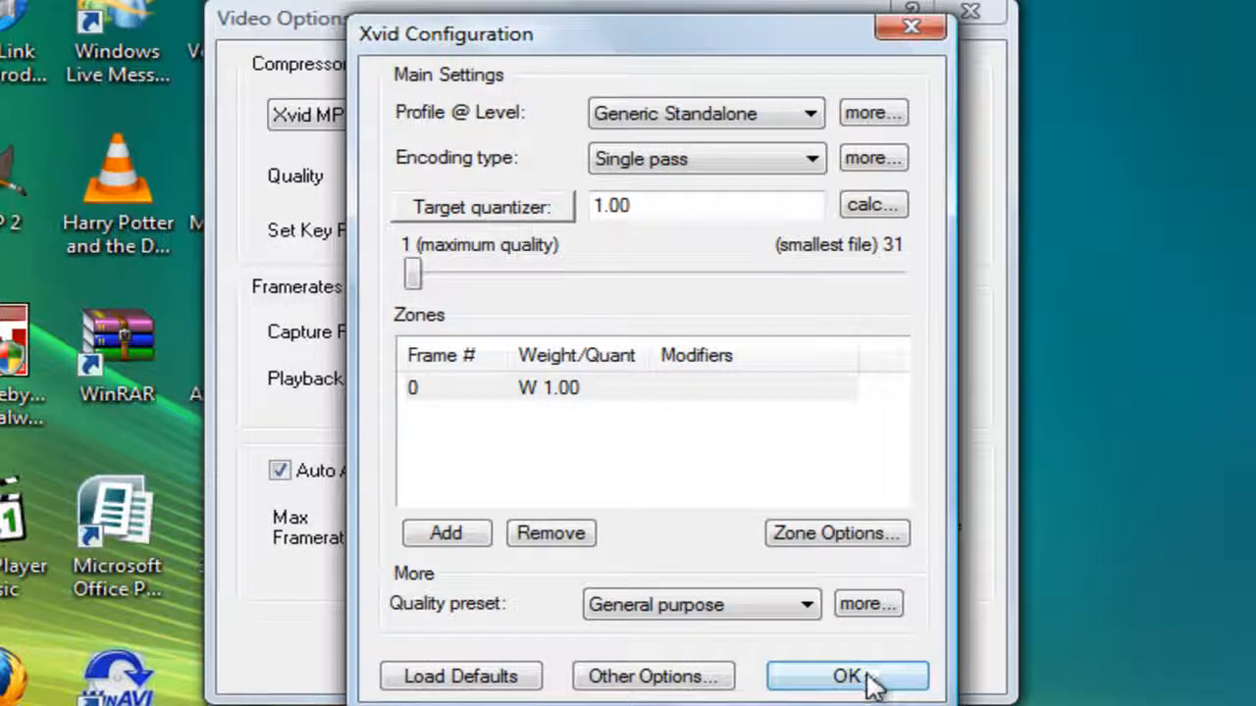
click(846, 676)
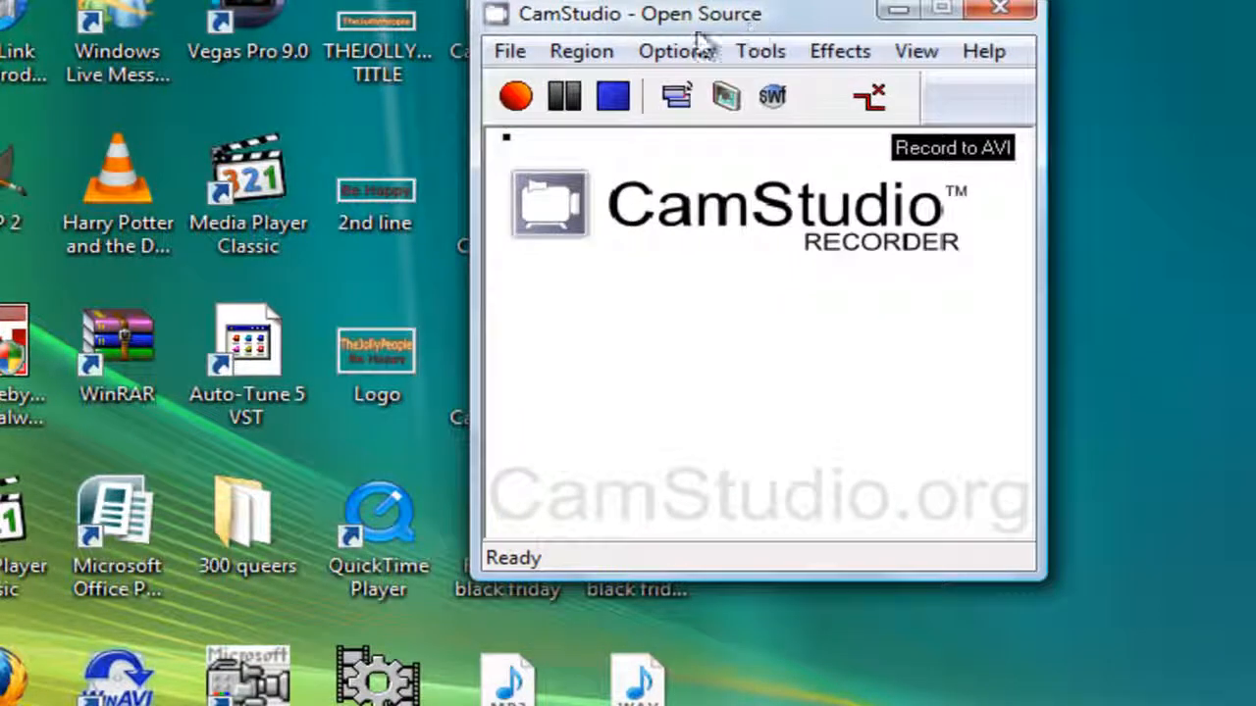
Record a short test clip with the Xvid codec at 1280×800.
click(515, 96)
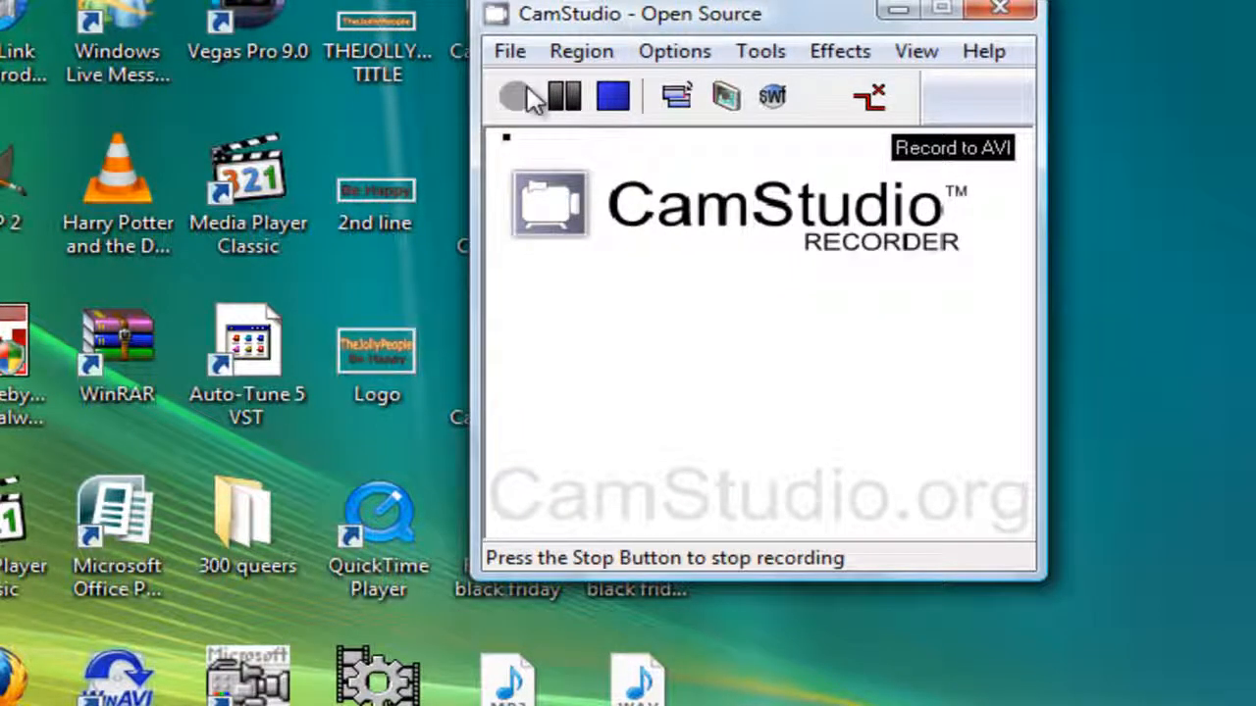
click(514, 95)
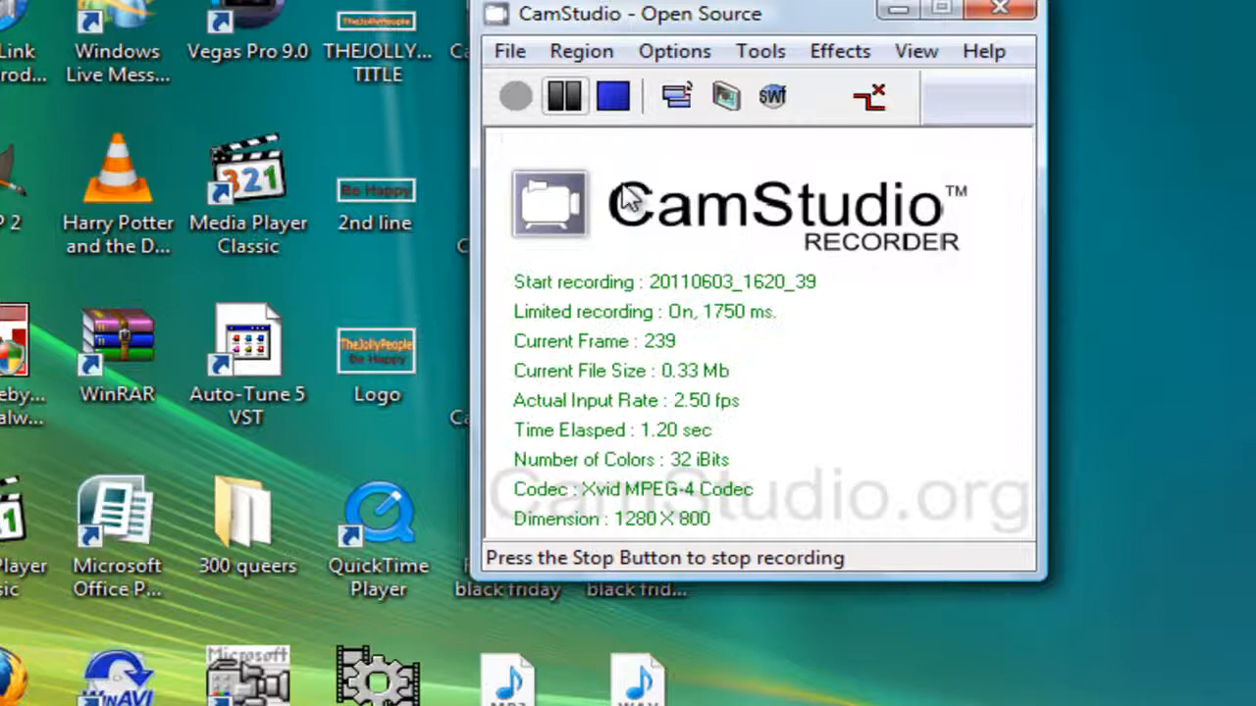
mouse_move(731, 226)
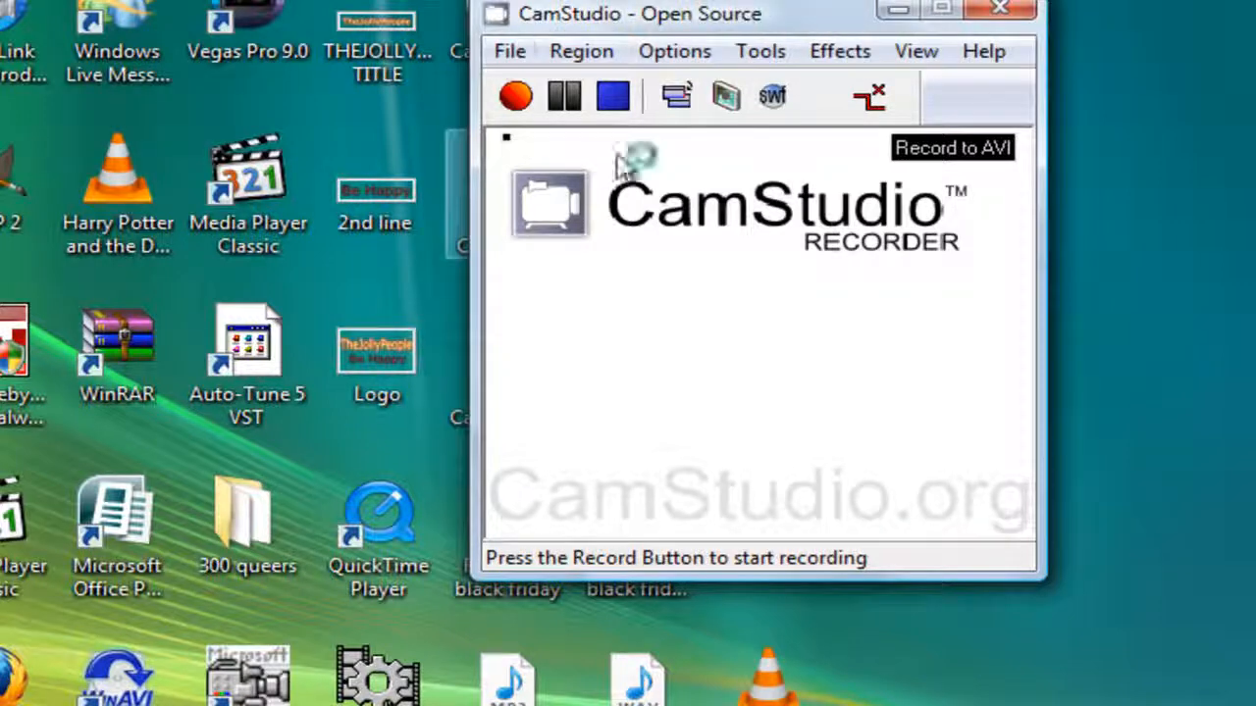
mouse_move(844, 152)
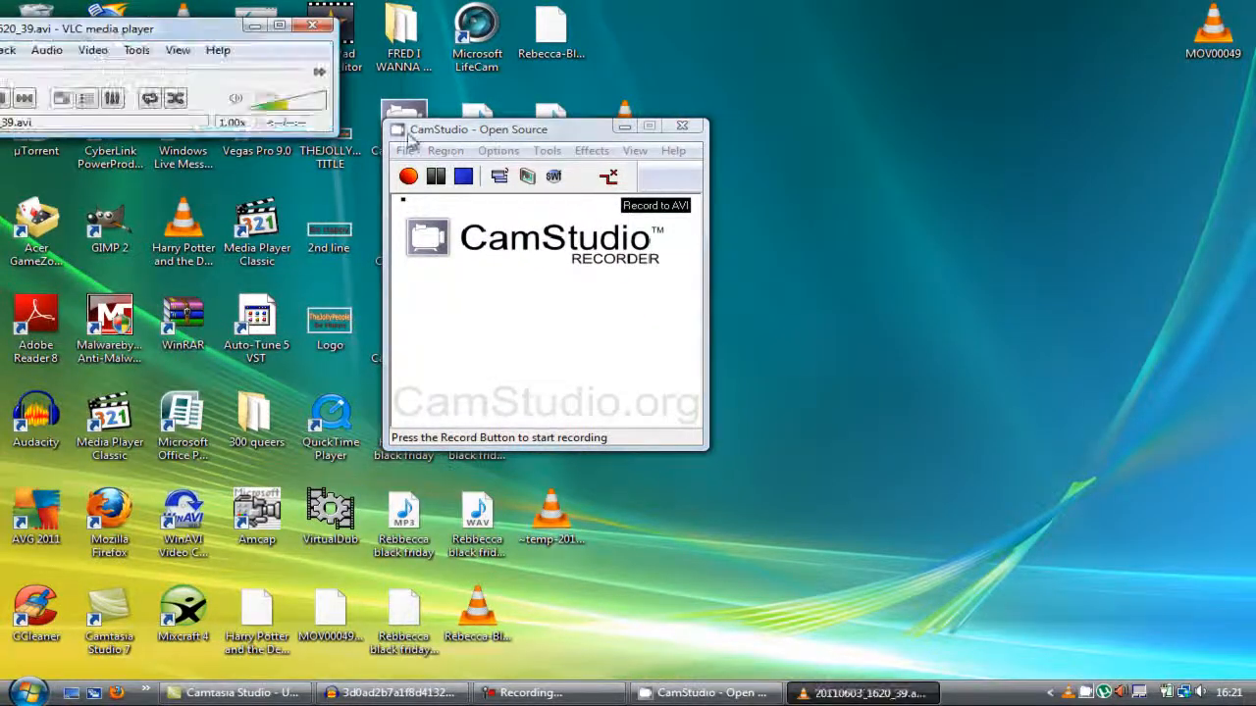
Play the test recording 20110603_1620_39.avi full screen in VLC.
click(408, 176)
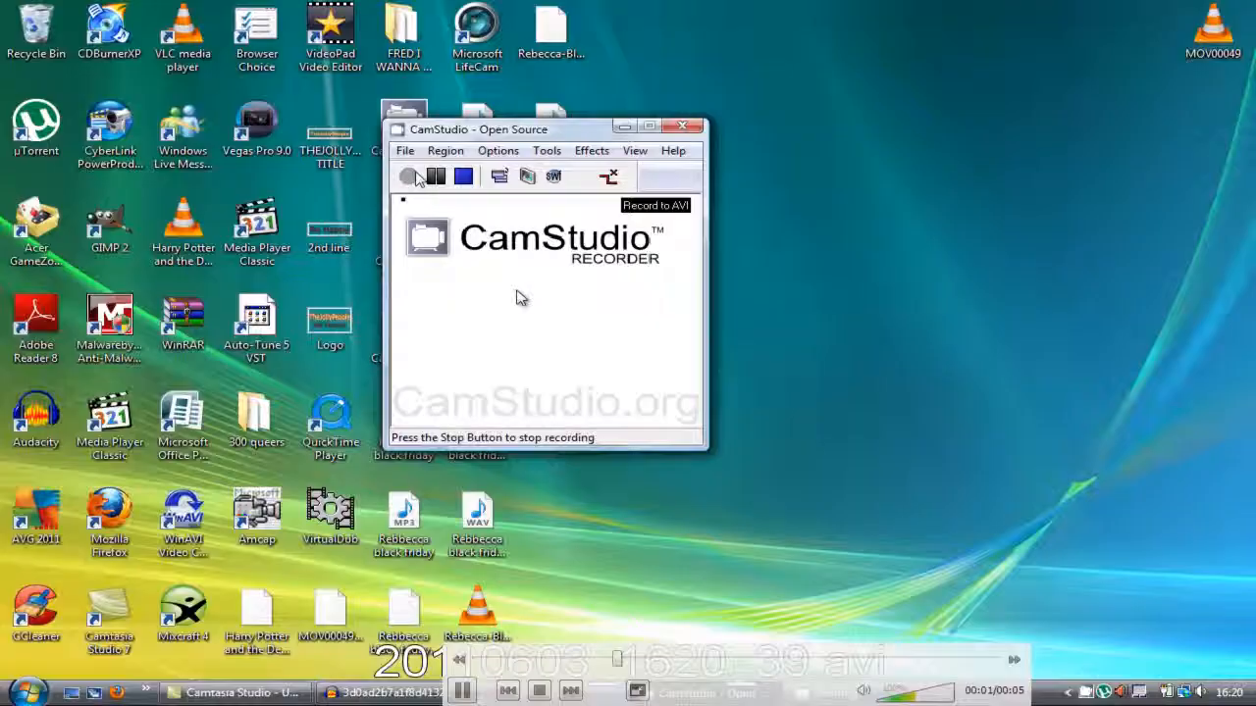